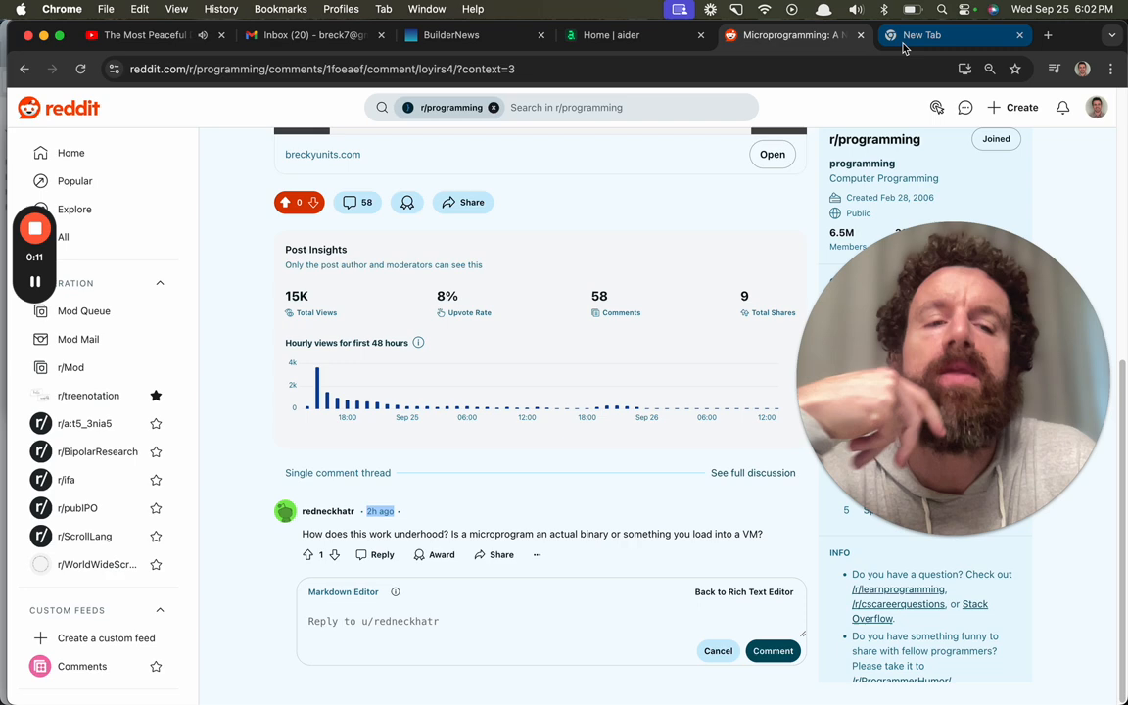
pyautogui.moveTo(920, 34)
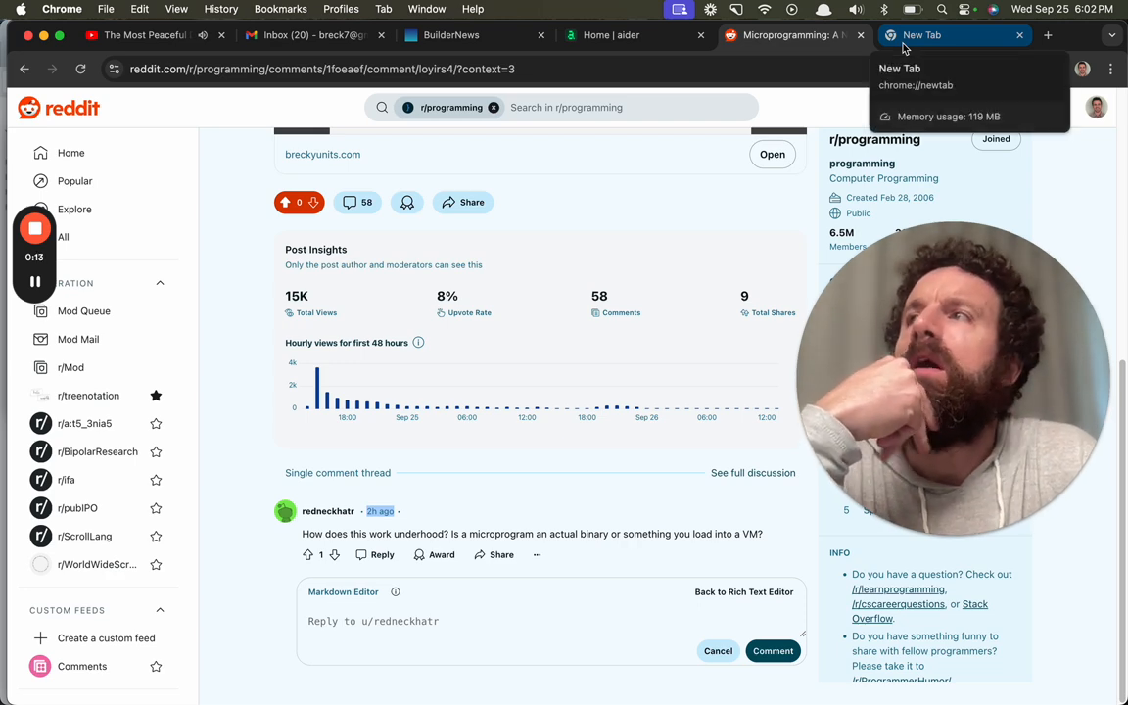
# Switch from the Reddit microprograms thread to the browser tab with tldraw
pyautogui.click(950, 34)
pyautogui.write('tldraw.com')
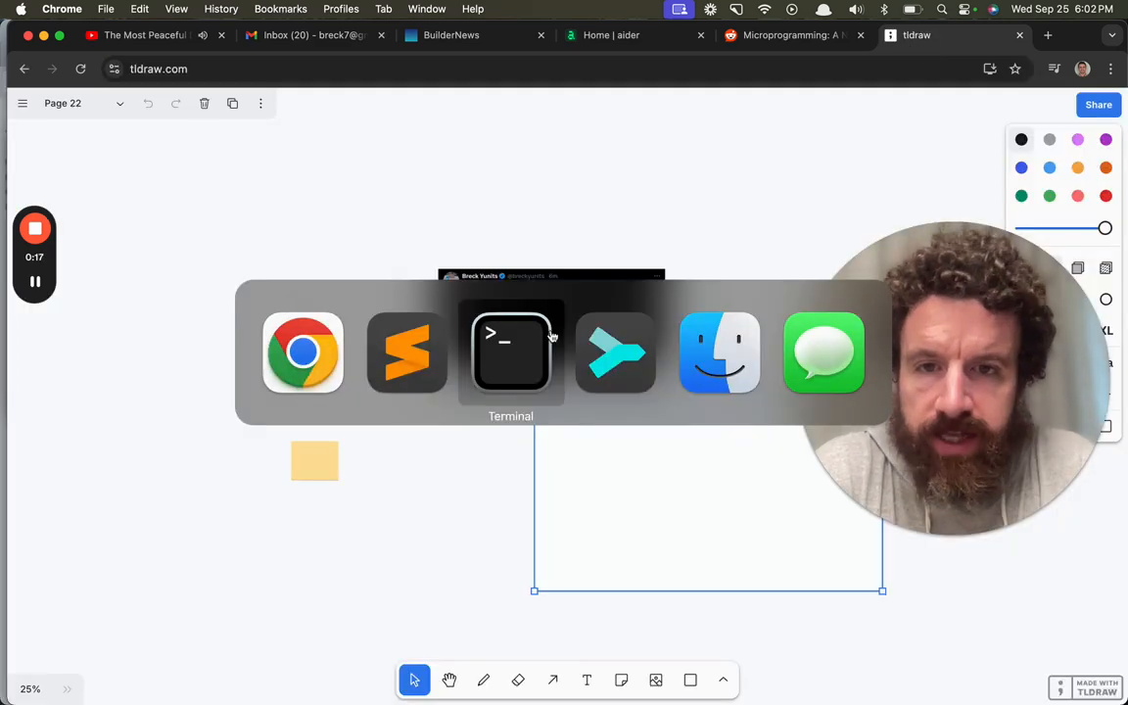
# Bring Sublime Text forward to read the drafted microprogram requirements in microprograms.scroll
pyautogui.click(407, 352)
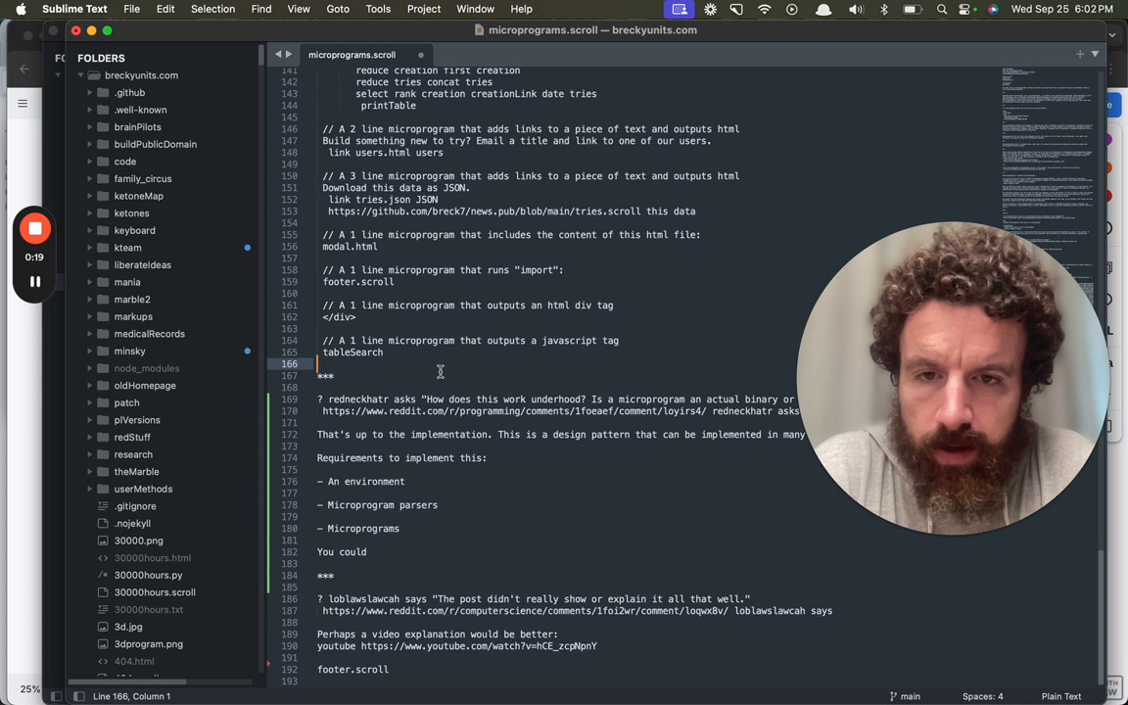
pyautogui.moveTo(437, 480)
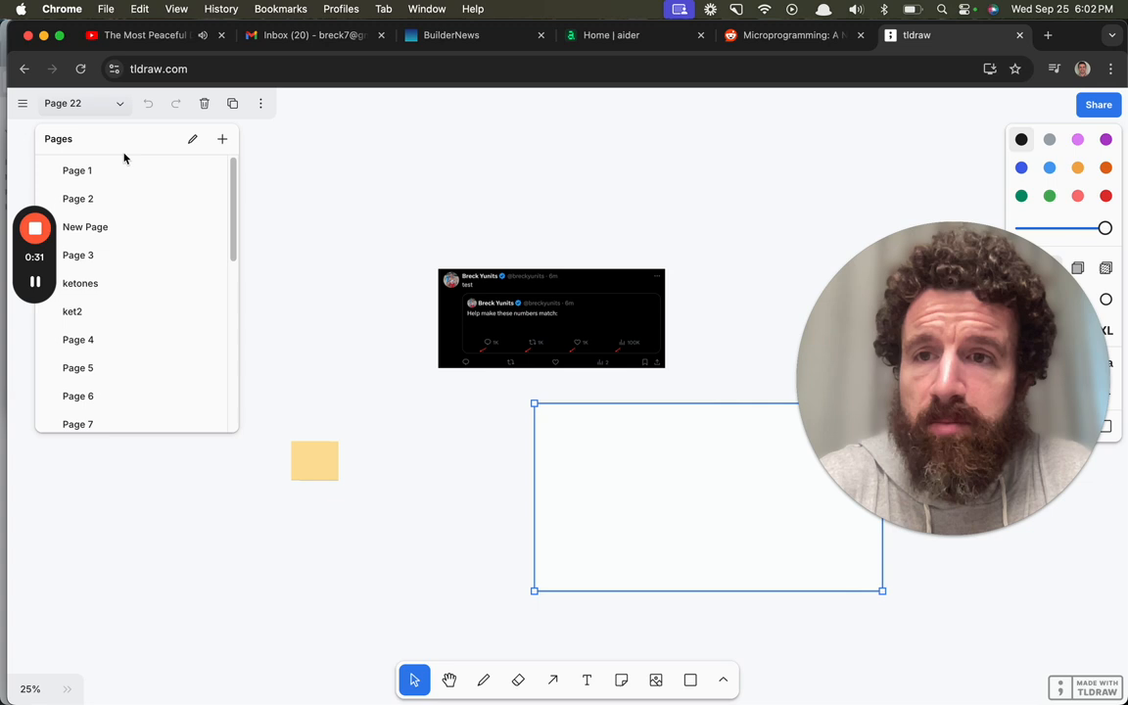
# Add Page 23 and sketch a large orange hand-drawn environment rectangle
pyautogui.click(221, 138)
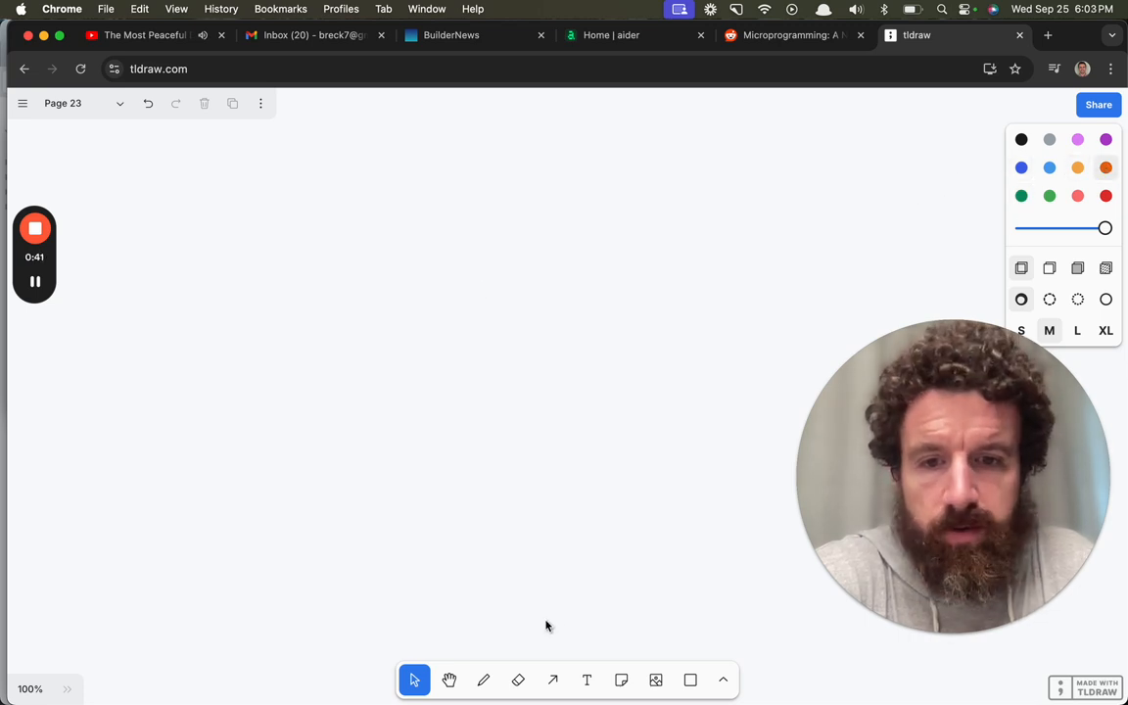
pyautogui.moveTo(126, 157); pyautogui.dragTo(134, 563)
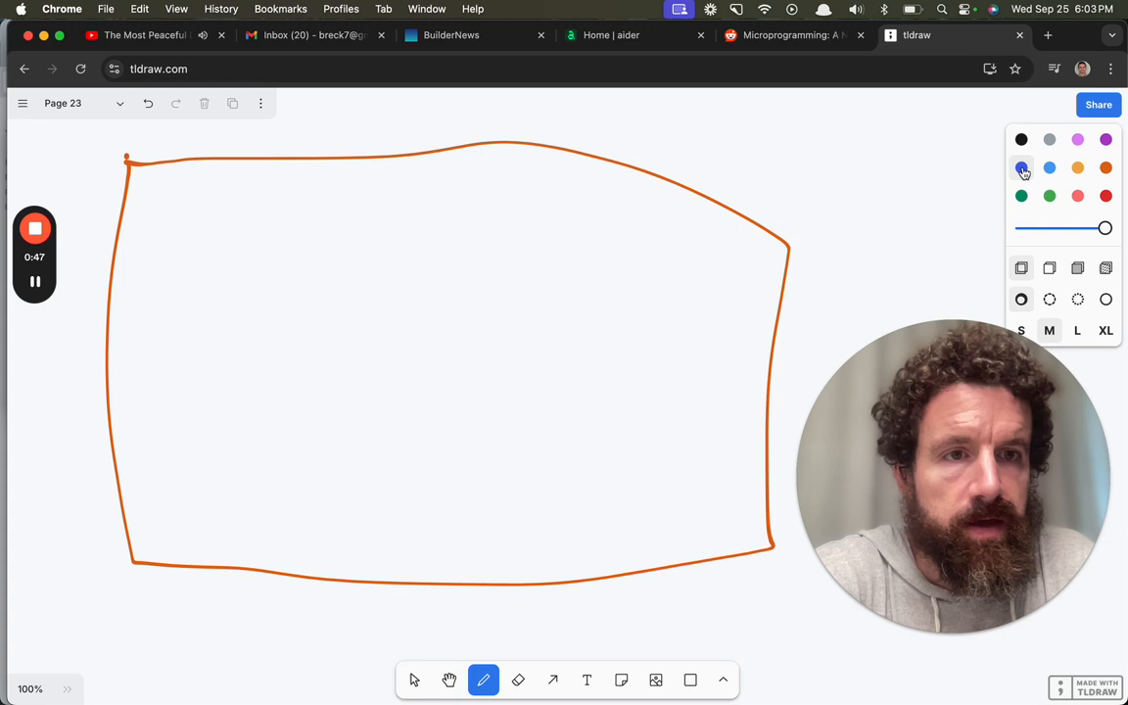
pyautogui.moveTo(207, 278)
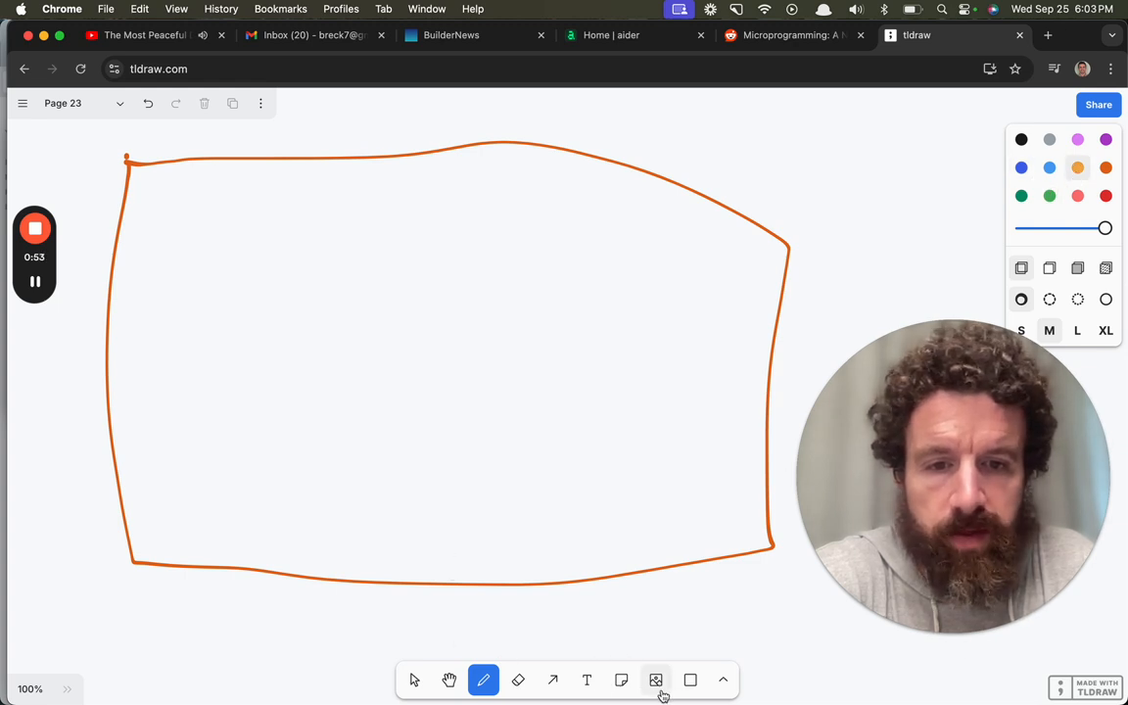
# Draw four small orange squares inside the outline with the Rectangle tool
pyautogui.click(690, 680)
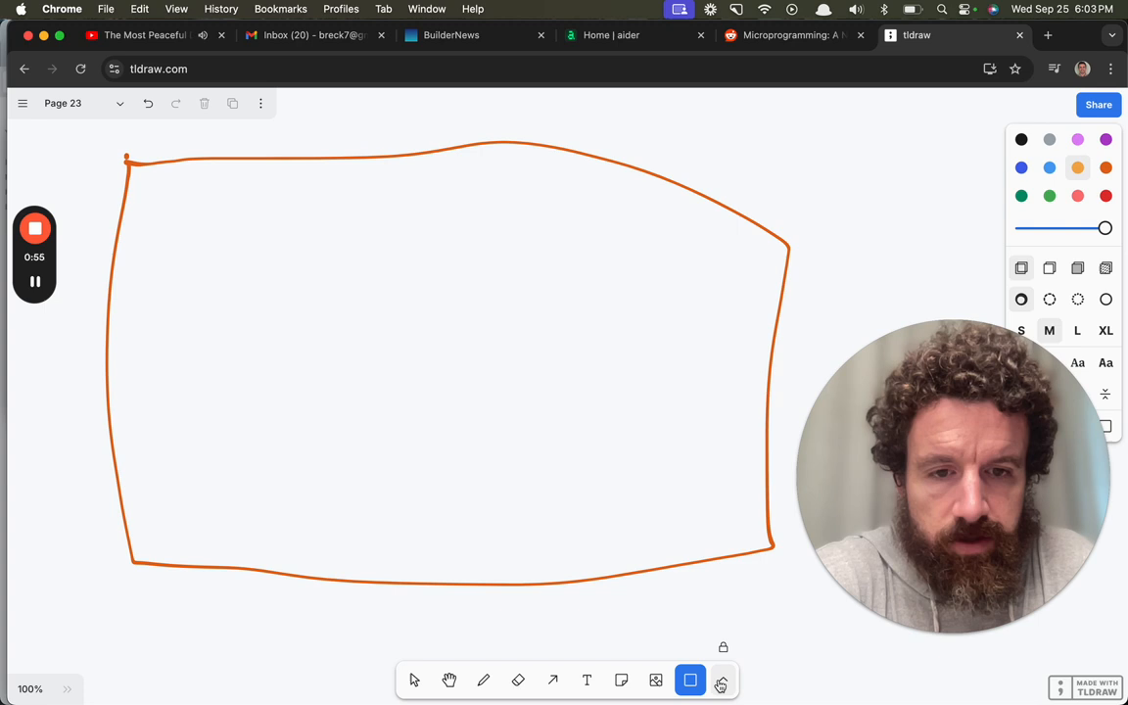
pyautogui.click(720, 680)
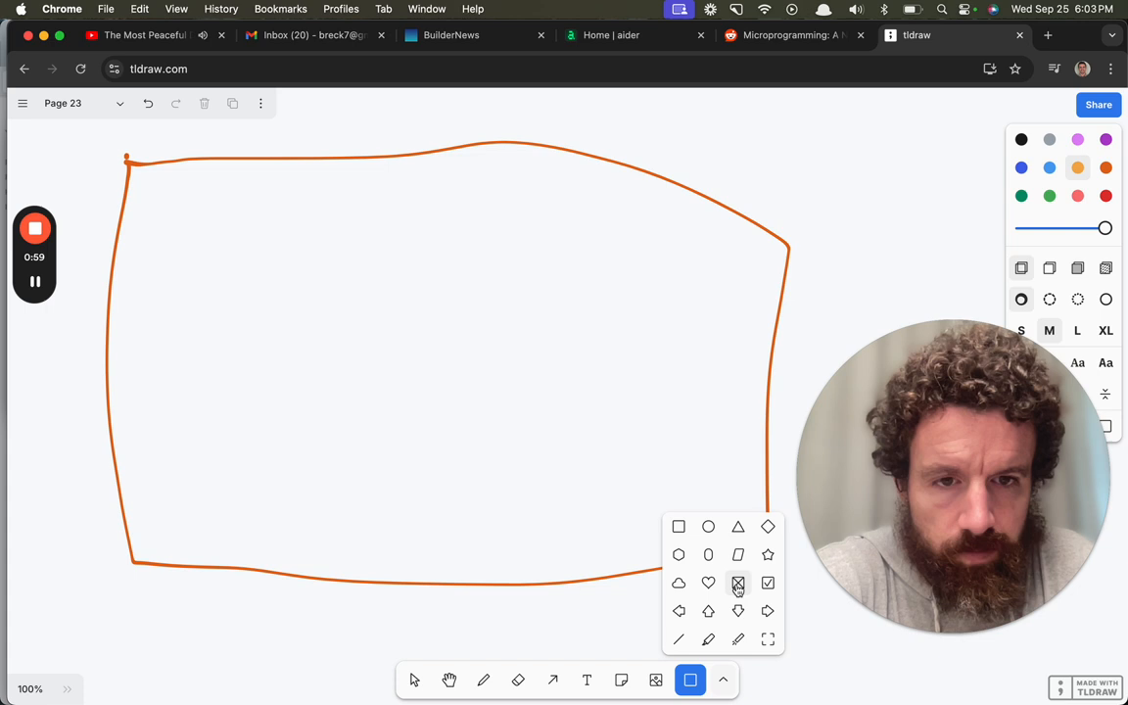
pyautogui.moveTo(738, 526)
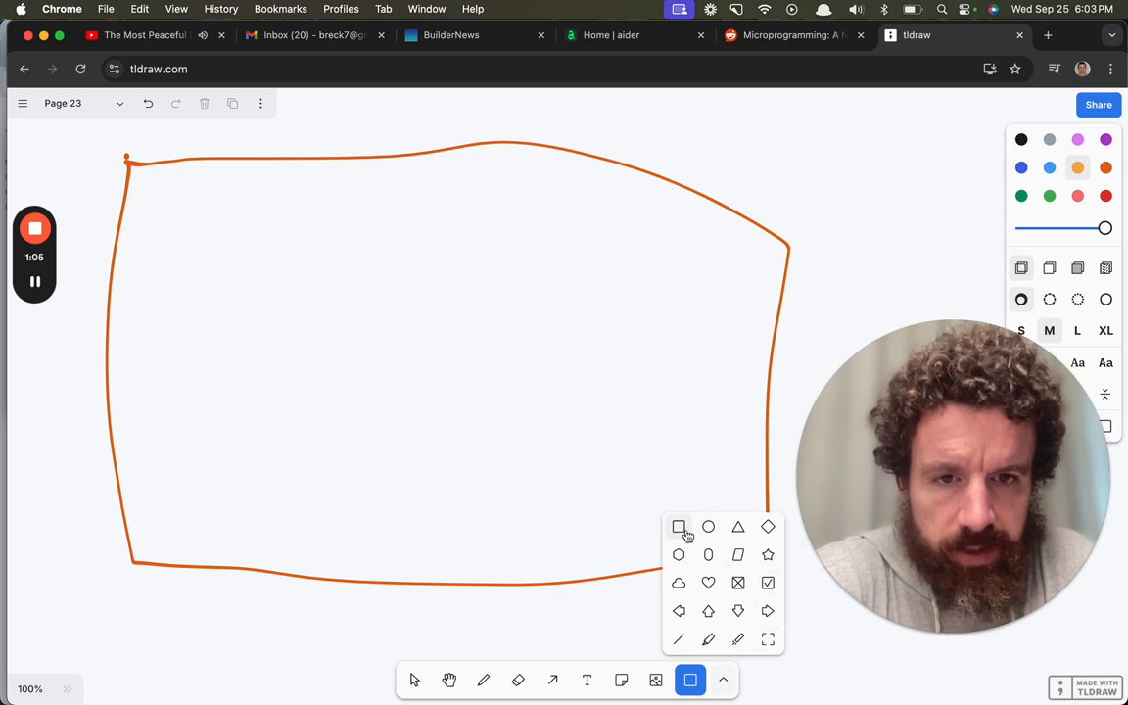
pyautogui.click(678, 527)
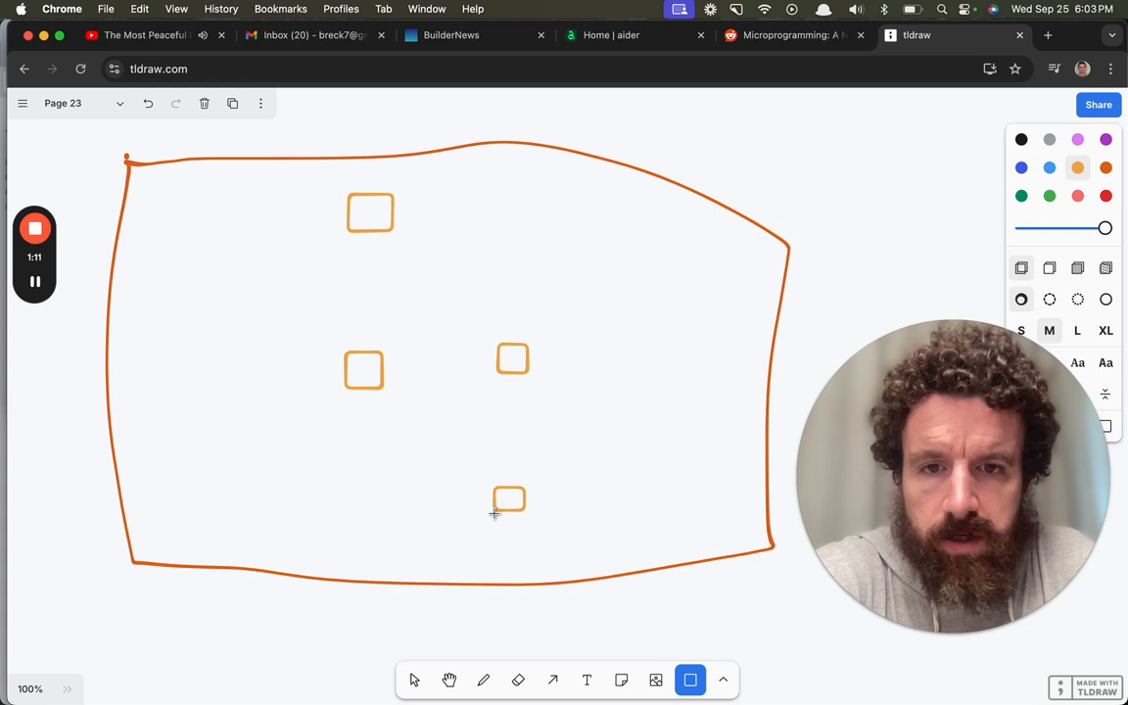
pyautogui.click(723, 680)
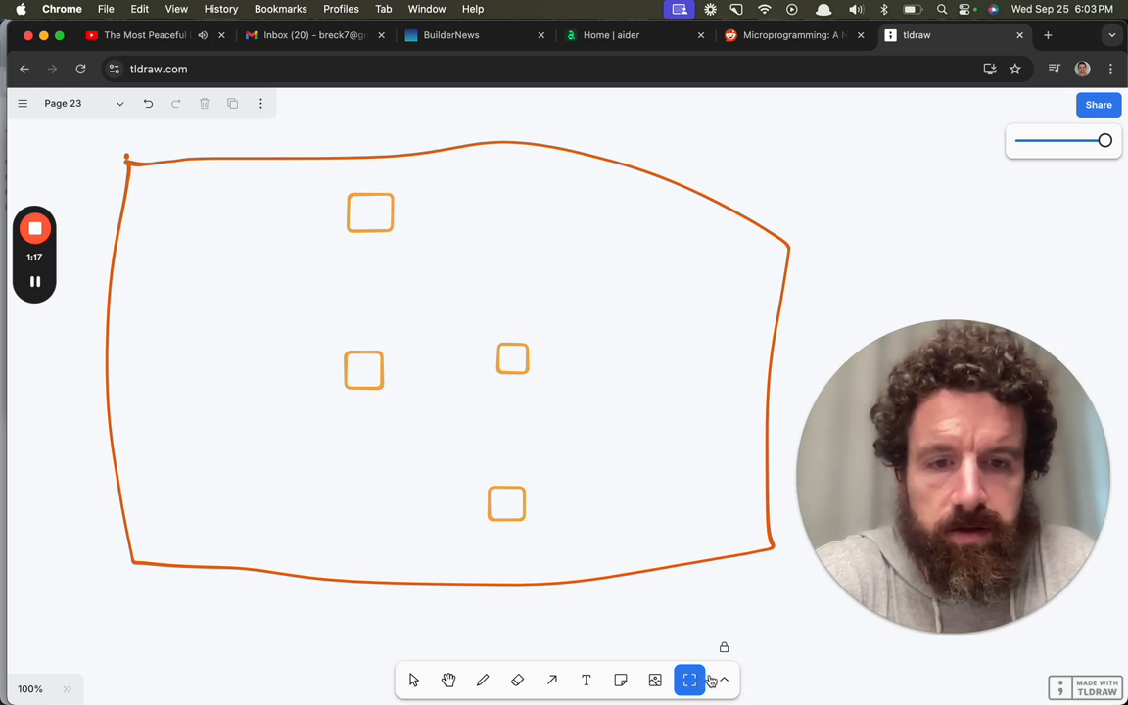
pyautogui.moveTo(635, 466)
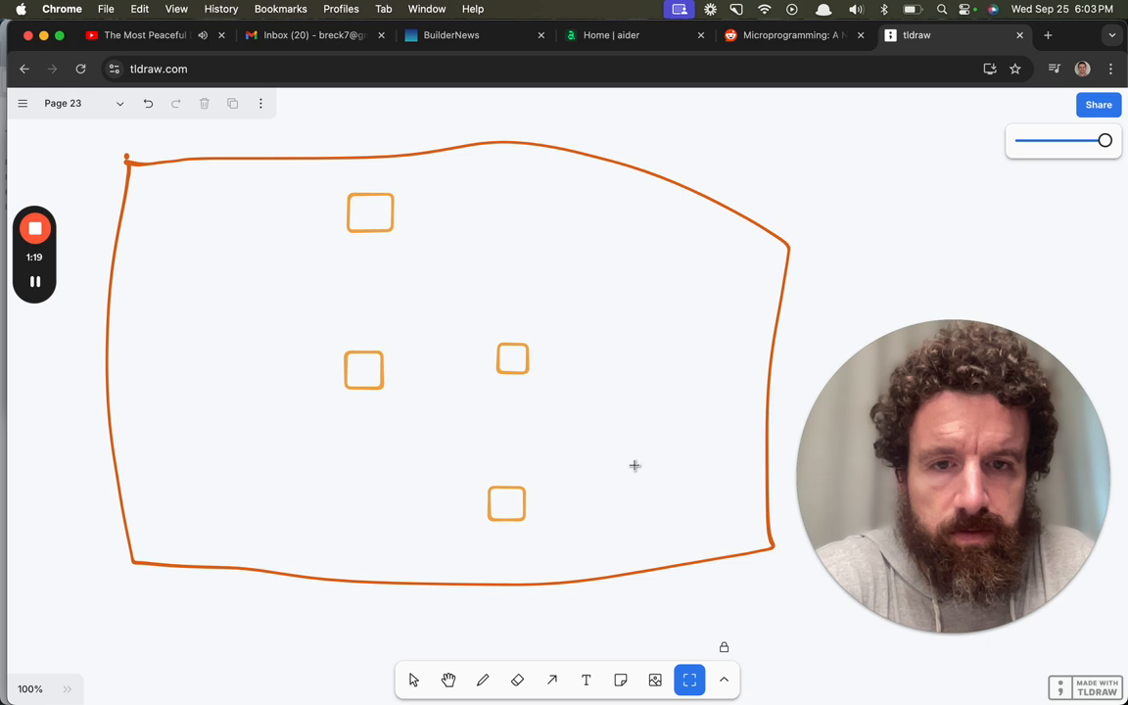
pyautogui.moveTo(690, 488)
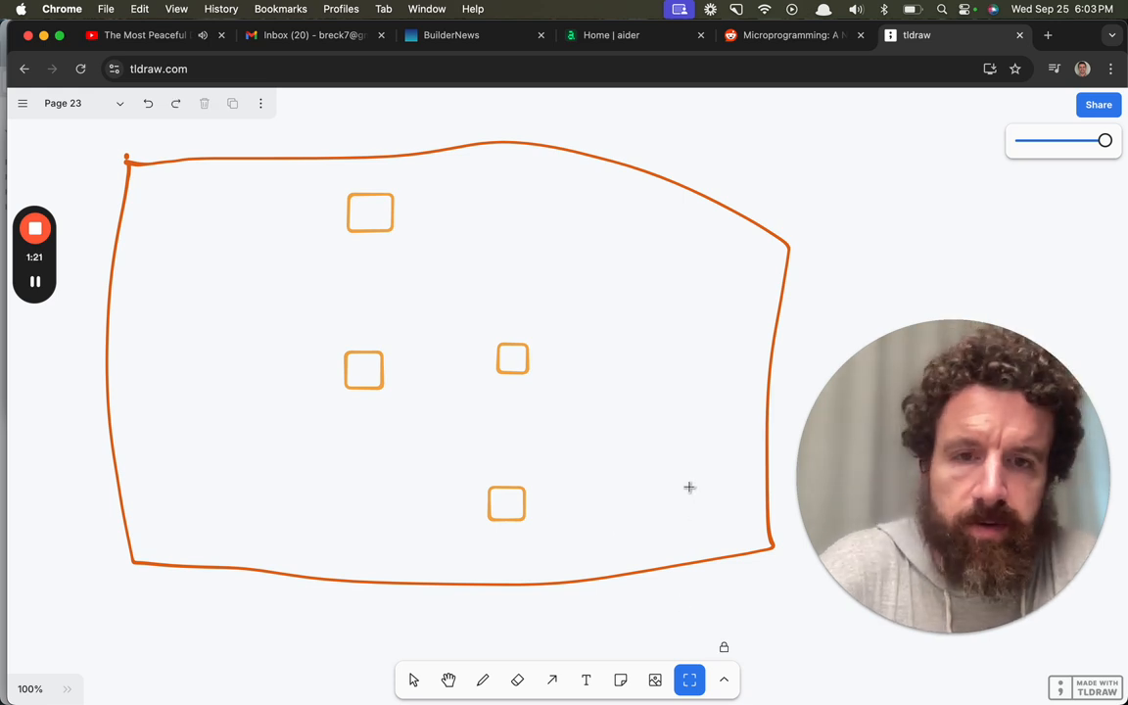
# Draw four blue circles and place one around the middle-right orange square
pyautogui.click(720, 679)
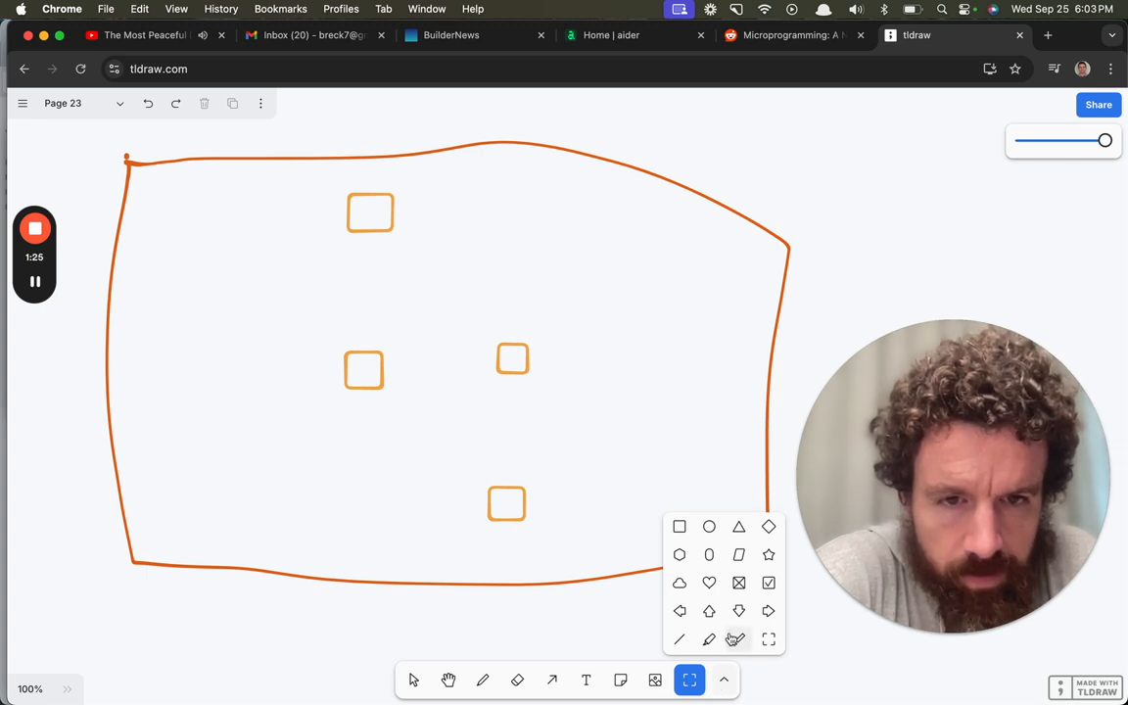
pyautogui.moveTo(708, 640)
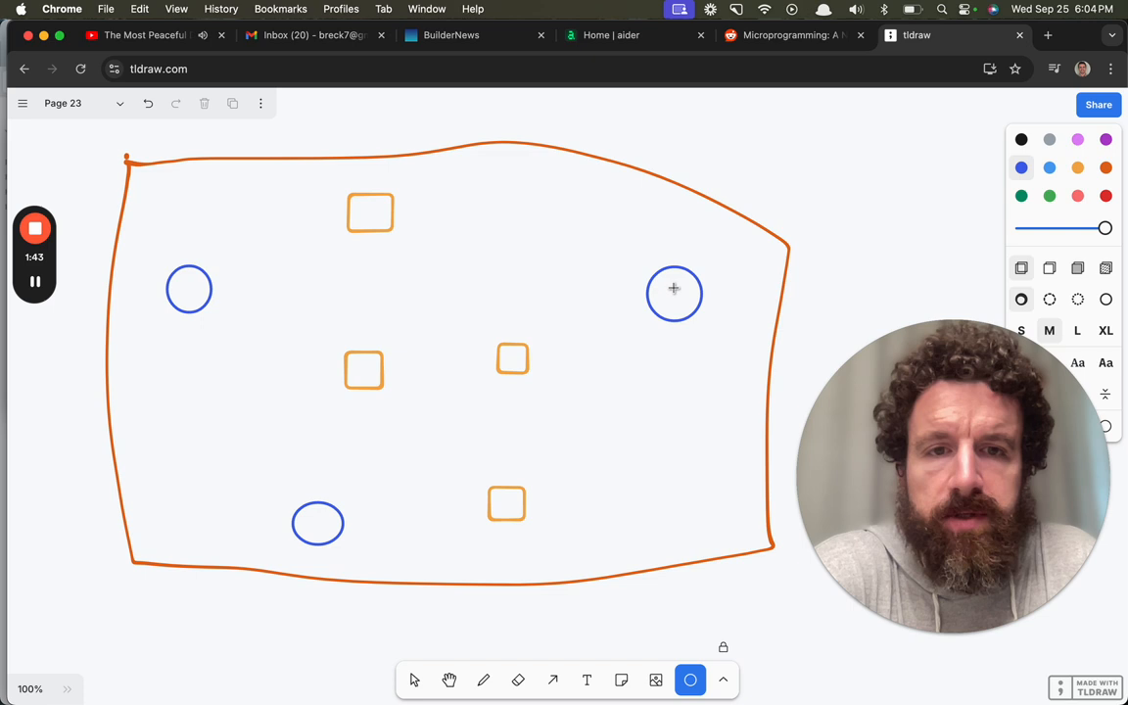
pyautogui.moveTo(380, 574)
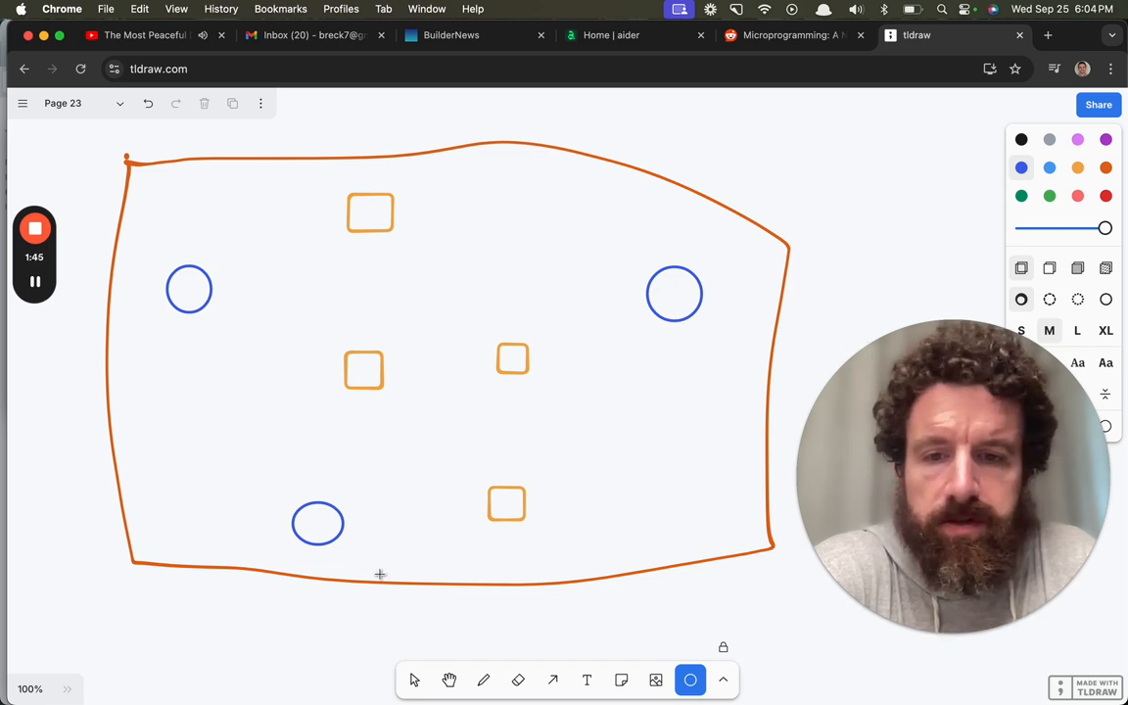
pyautogui.click(674, 294)
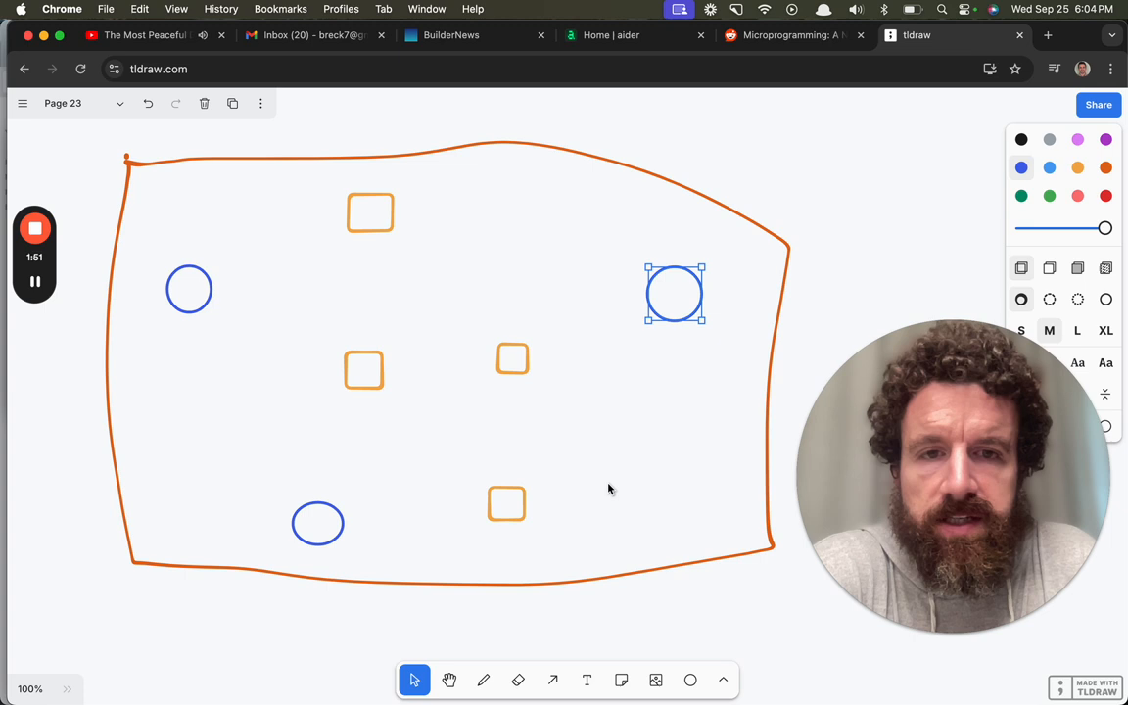
pyautogui.moveTo(654, 432)
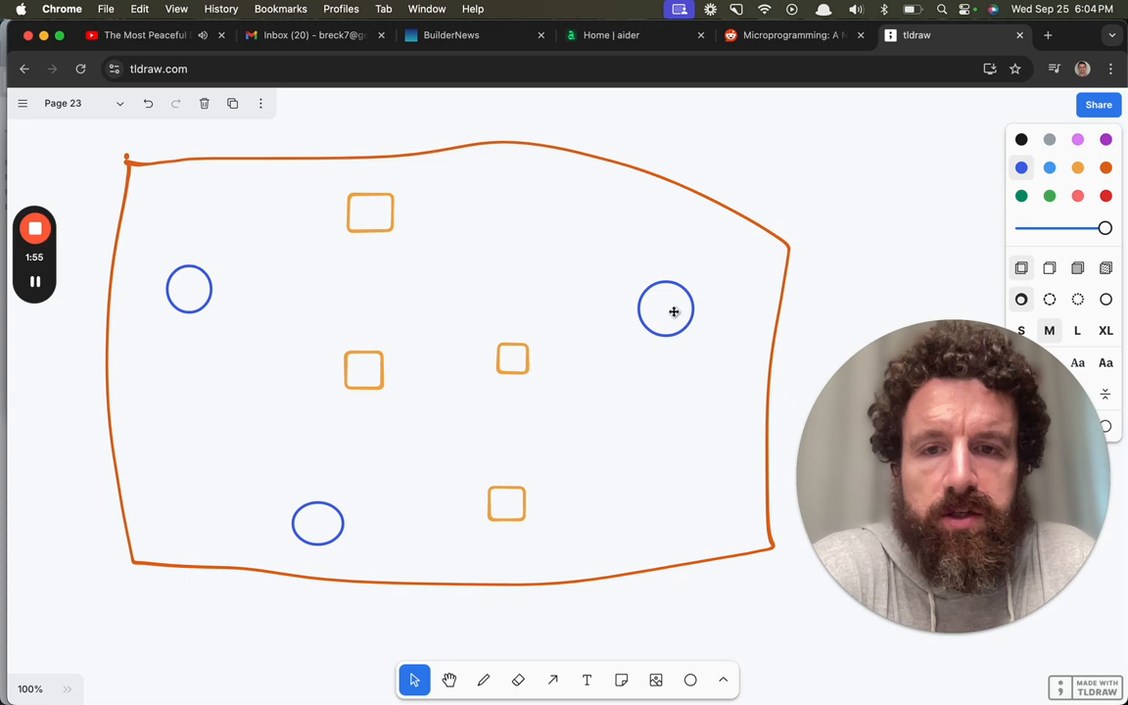
pyautogui.click(506, 423)
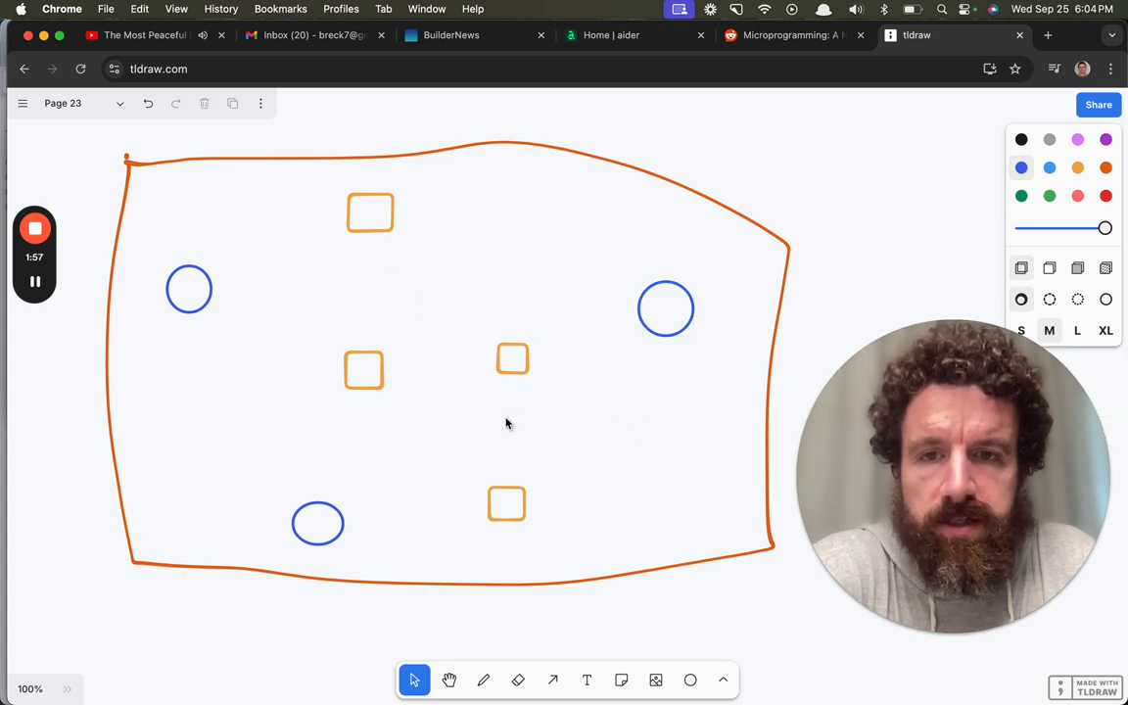
pyautogui.click(690, 679)
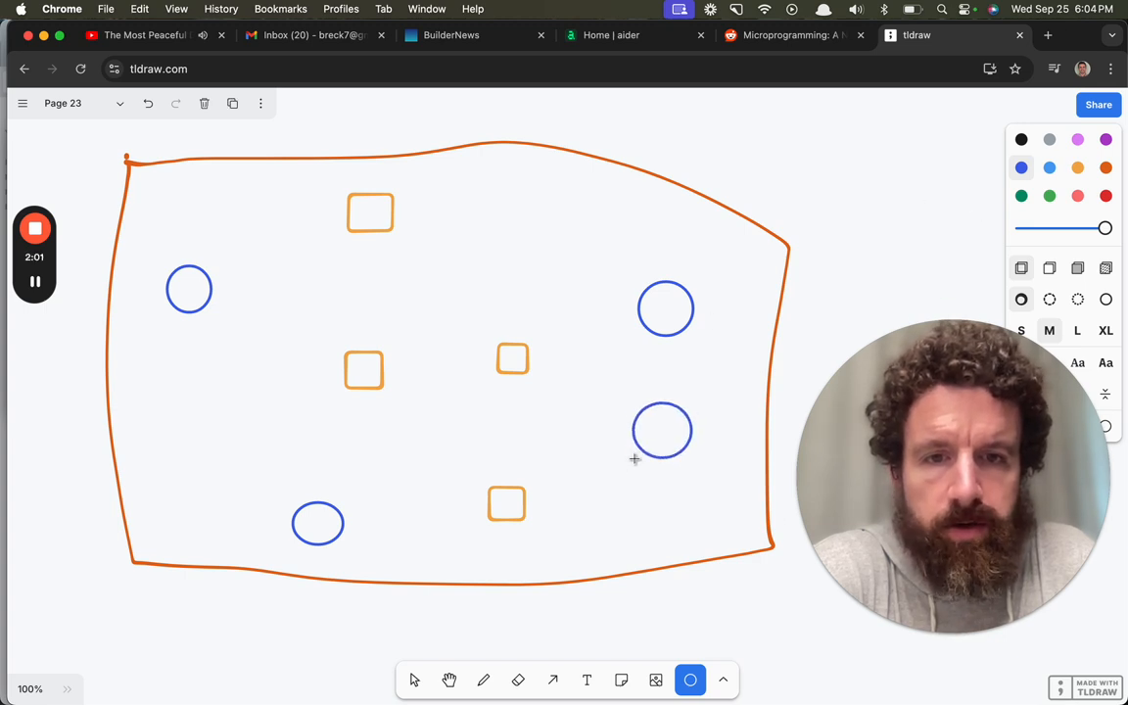
pyautogui.click(662, 430)
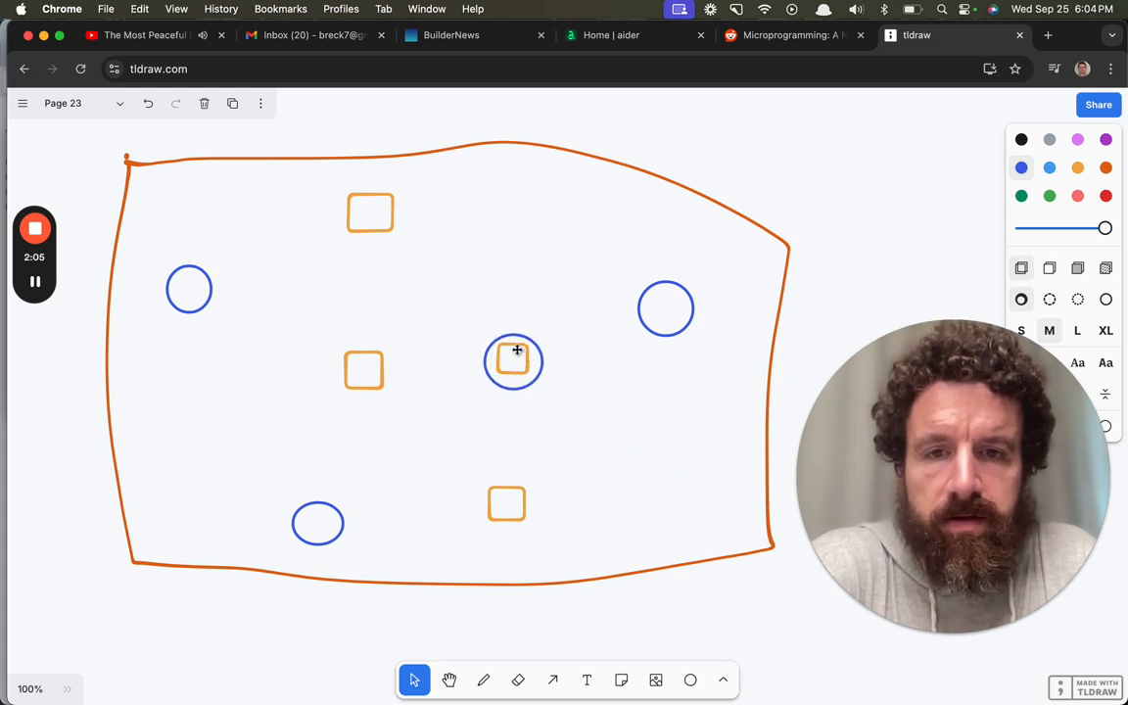
# Move a blue circle over another square and label the middle-right square "1"
pyautogui.click(665, 308)
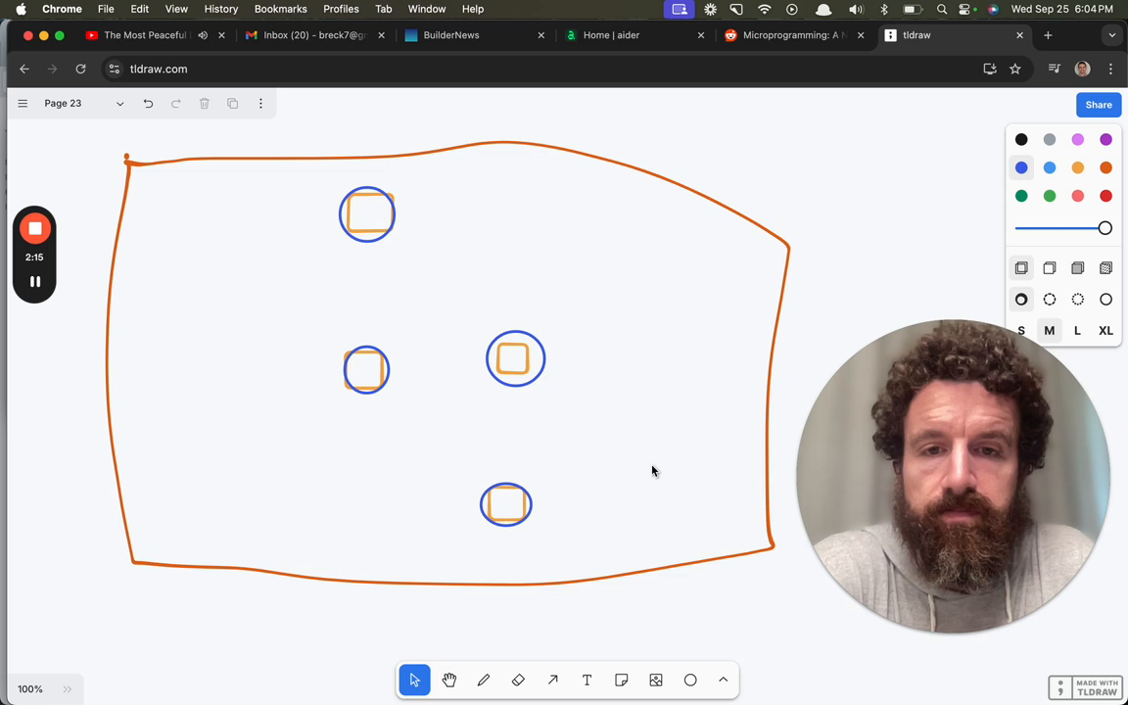
pyautogui.moveTo(551, 362)
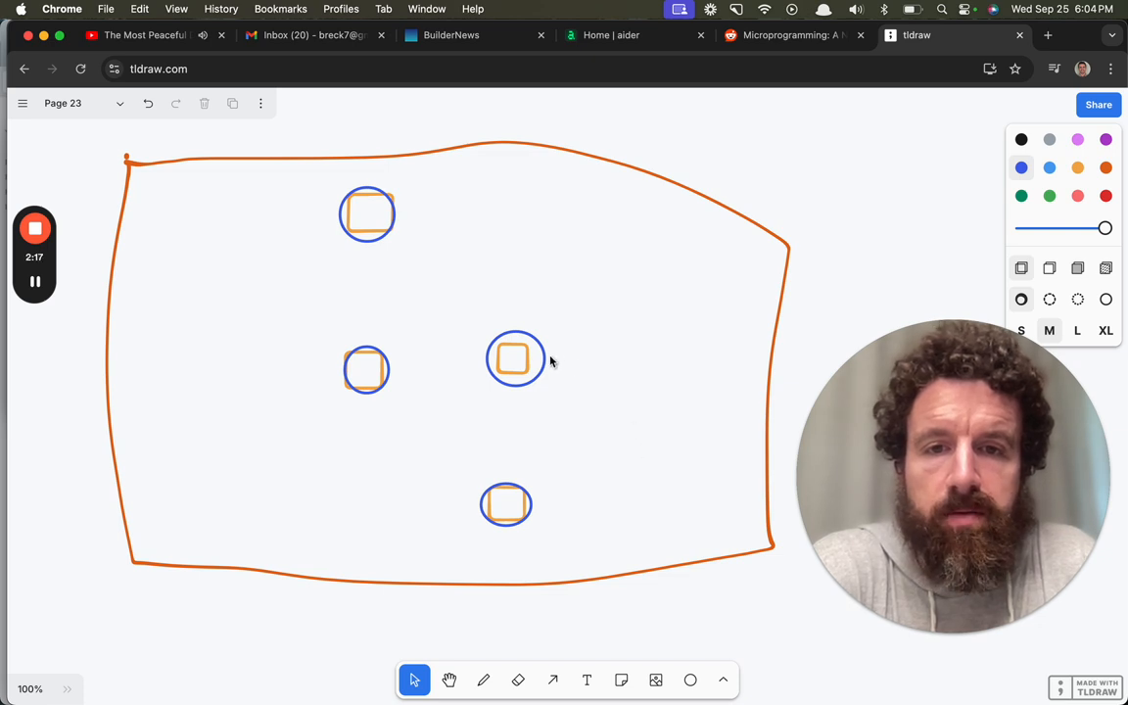
pyautogui.click(515, 358)
pyautogui.write('1')
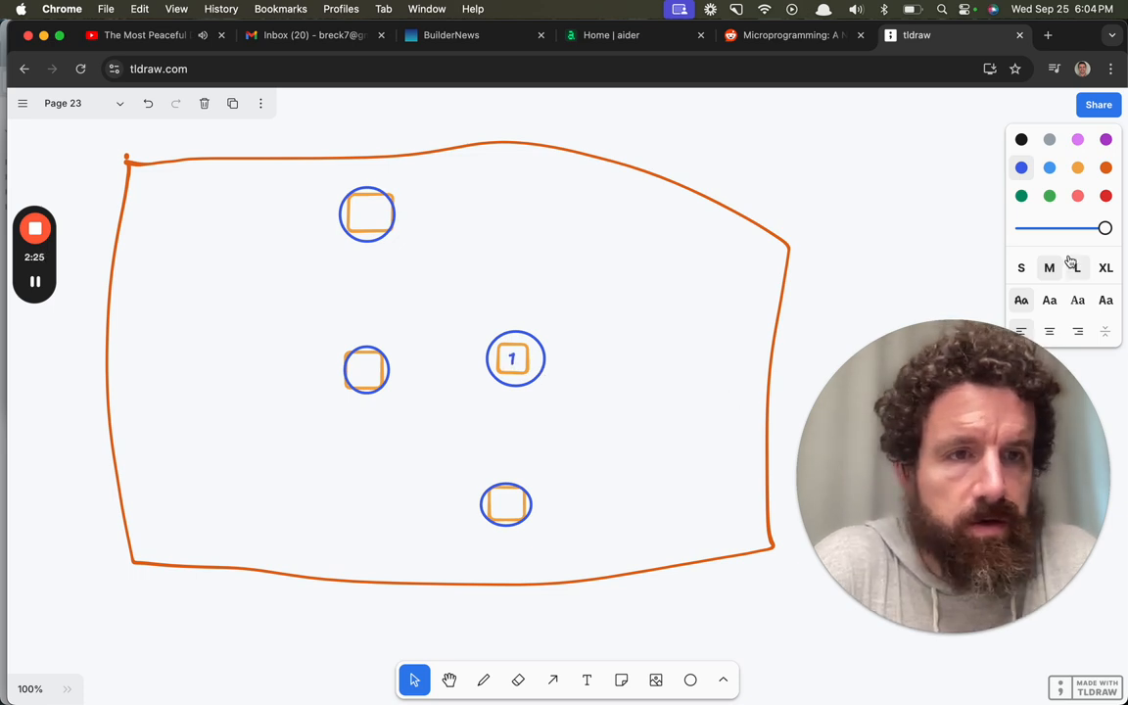
# Label the squares with orange 0s and 1s and fill the circles around the 1s
pyautogui.click(506, 504)
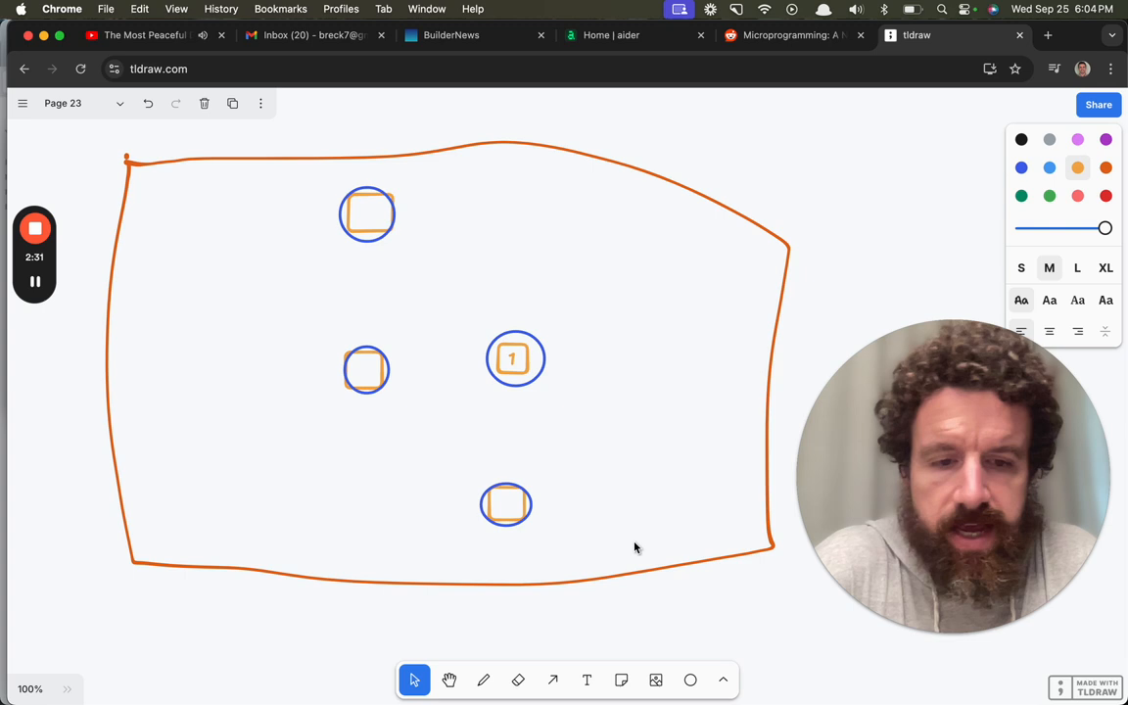
pyautogui.click(367, 370)
pyautogui.write('1')
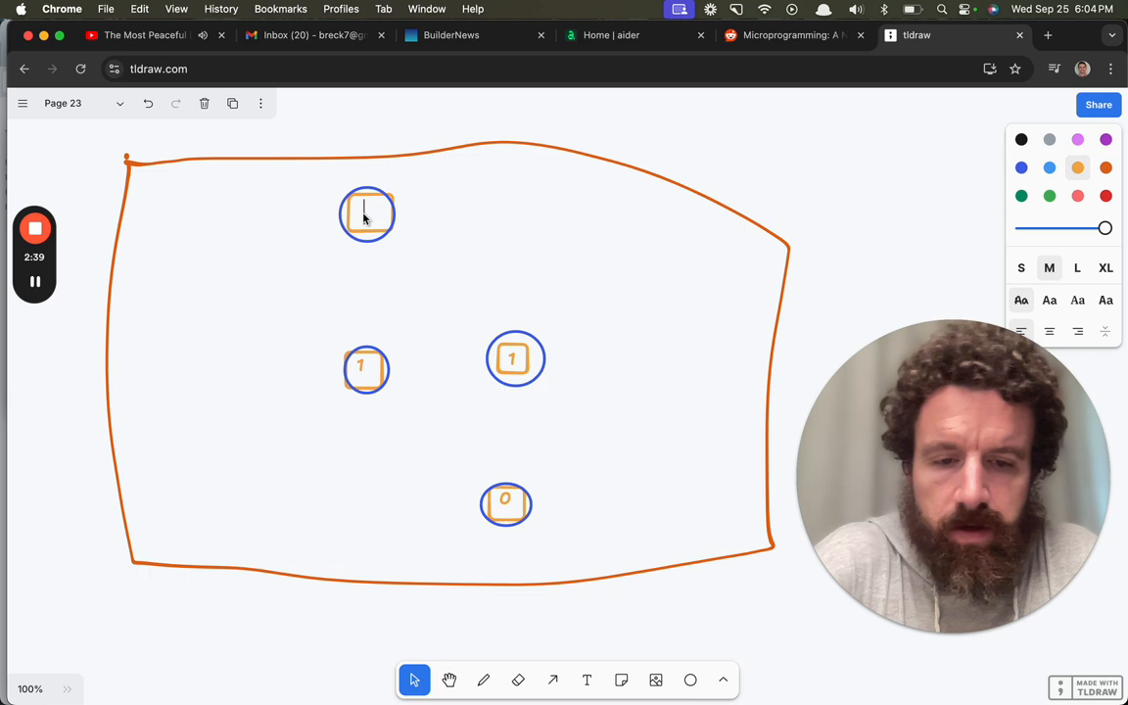
pyautogui.write('0')
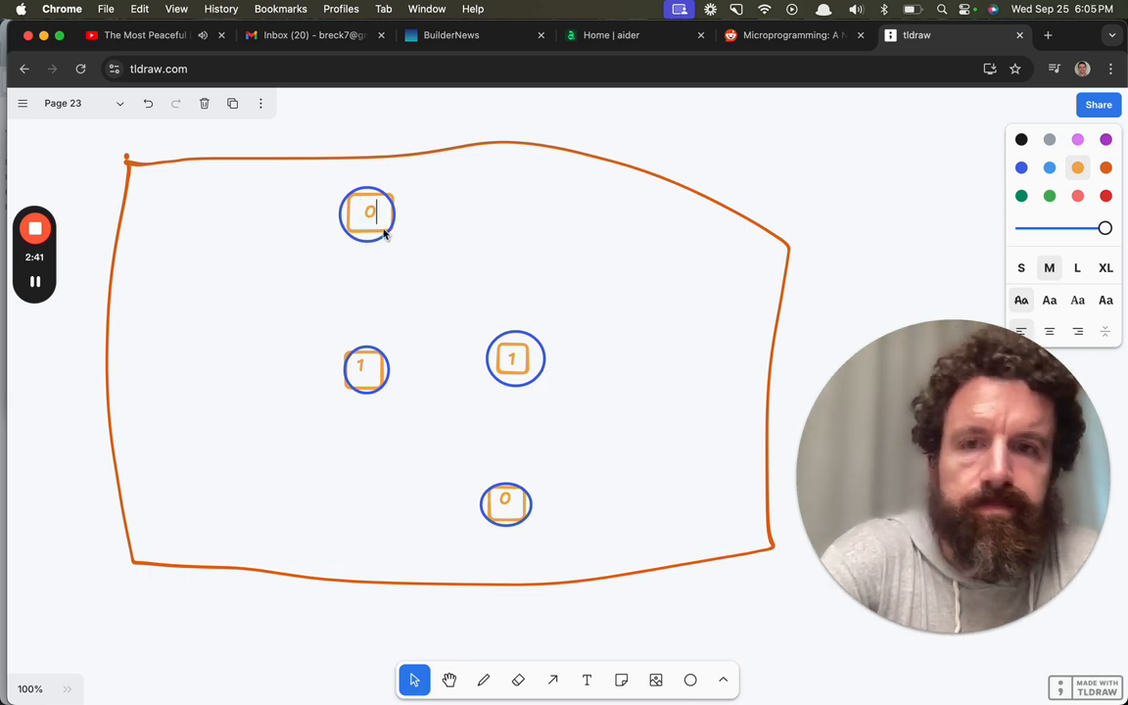
pyautogui.click(515, 358)
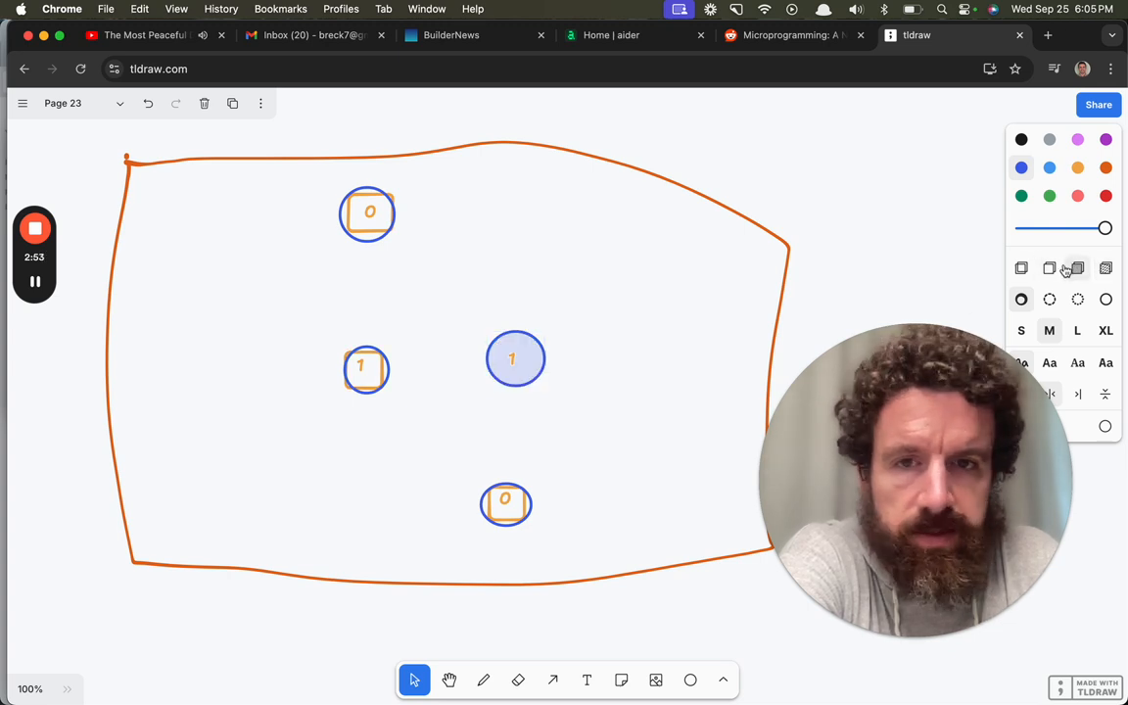
pyautogui.click(515, 358)
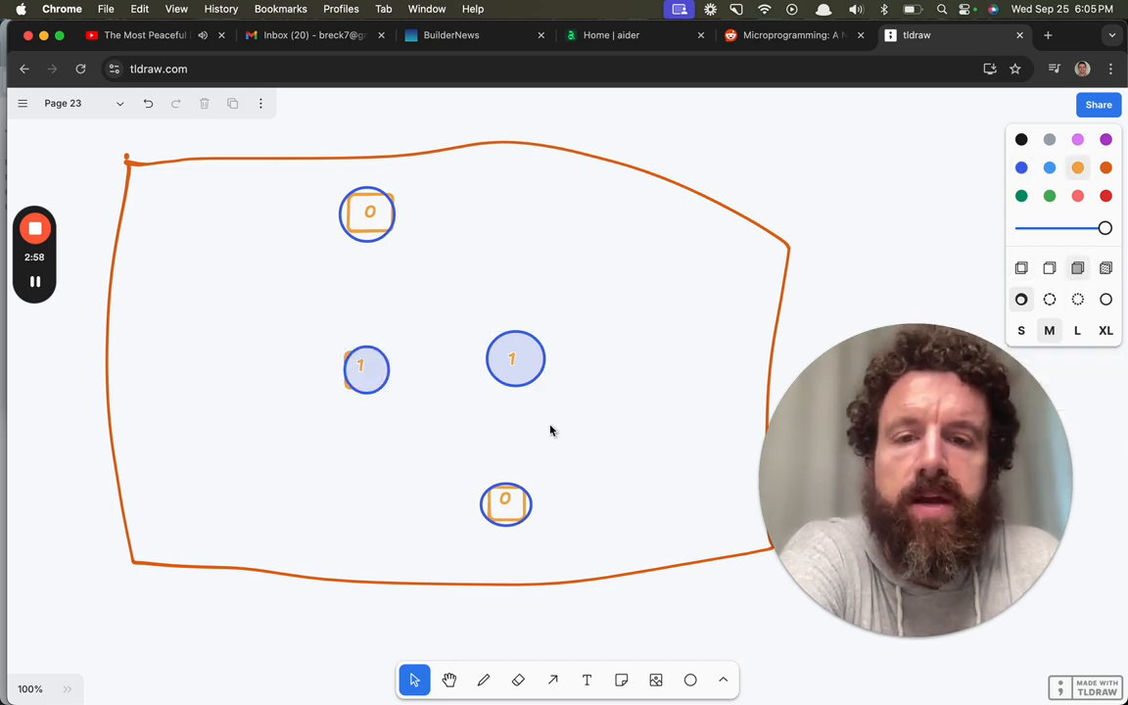
pyautogui.moveTo(674, 404)
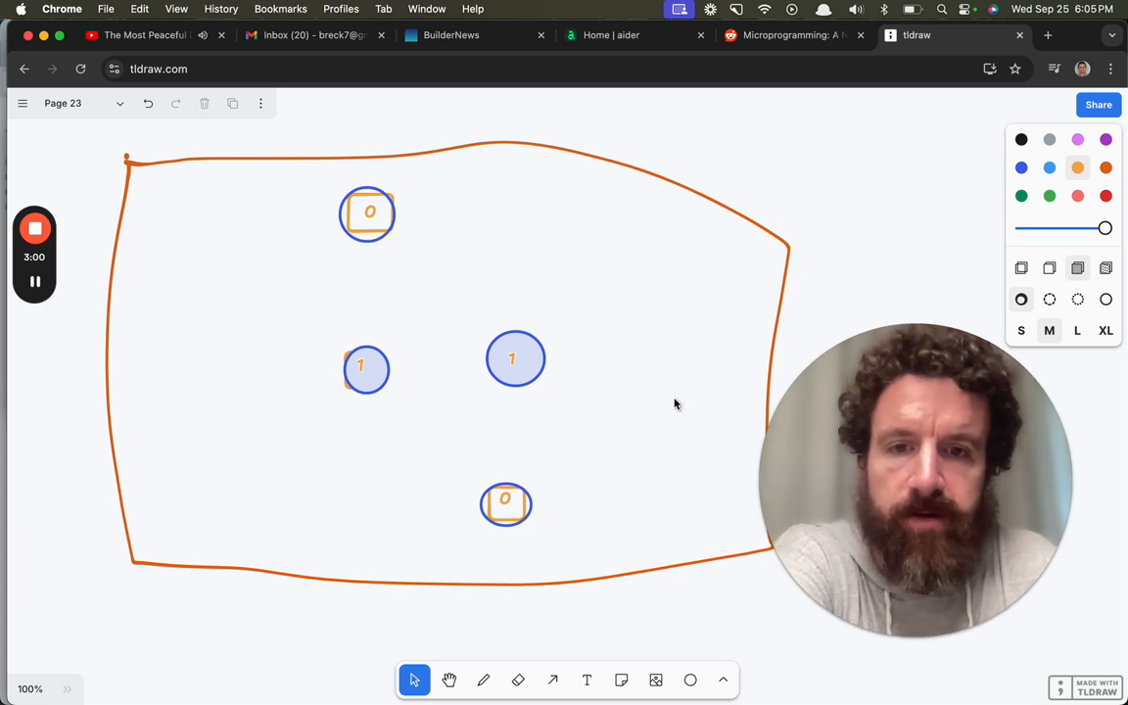
pyautogui.moveTo(666, 408)
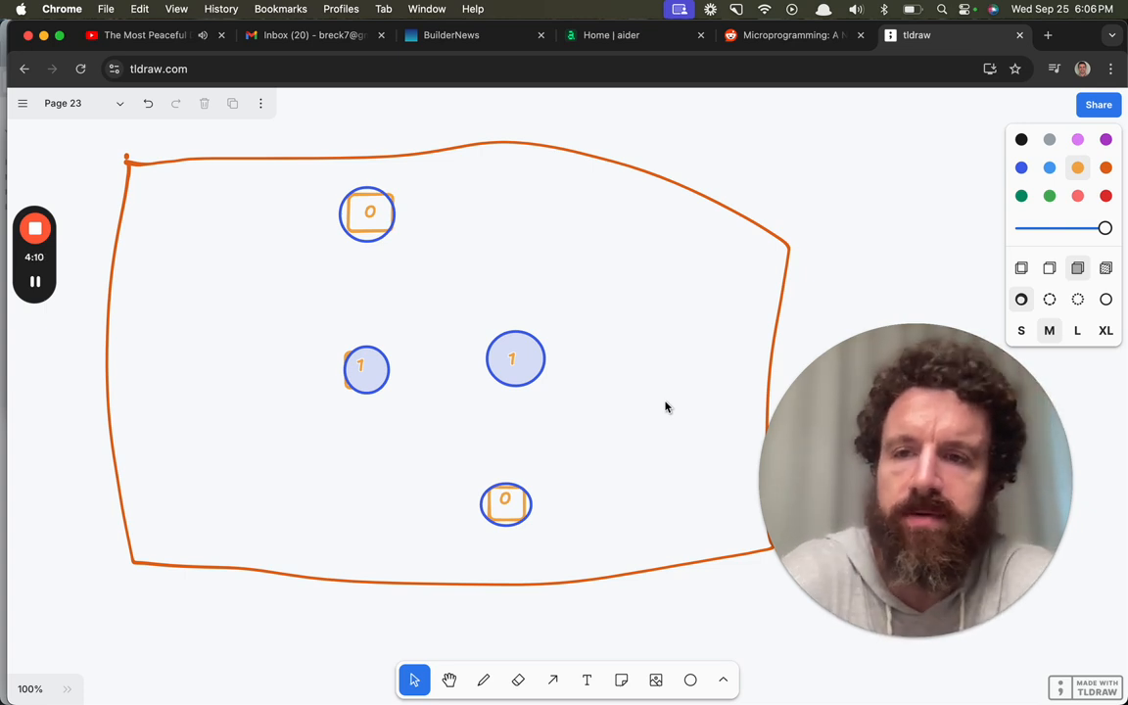
pyautogui.moveTo(691, 220)
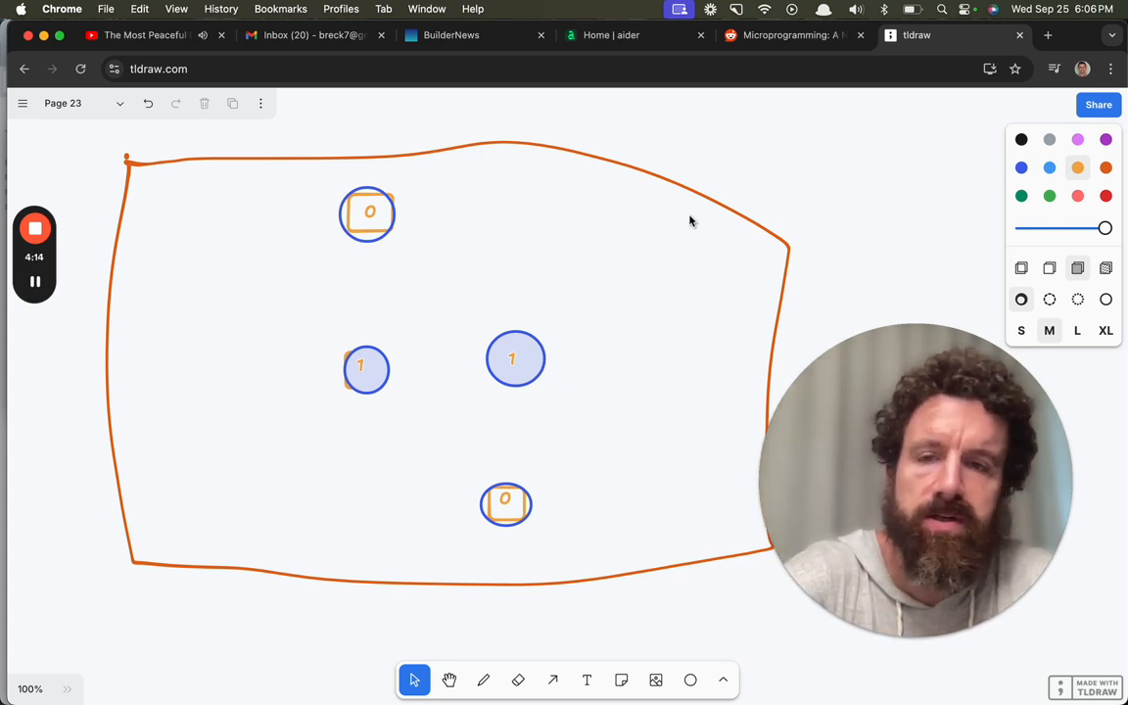
pyautogui.click(34, 228)
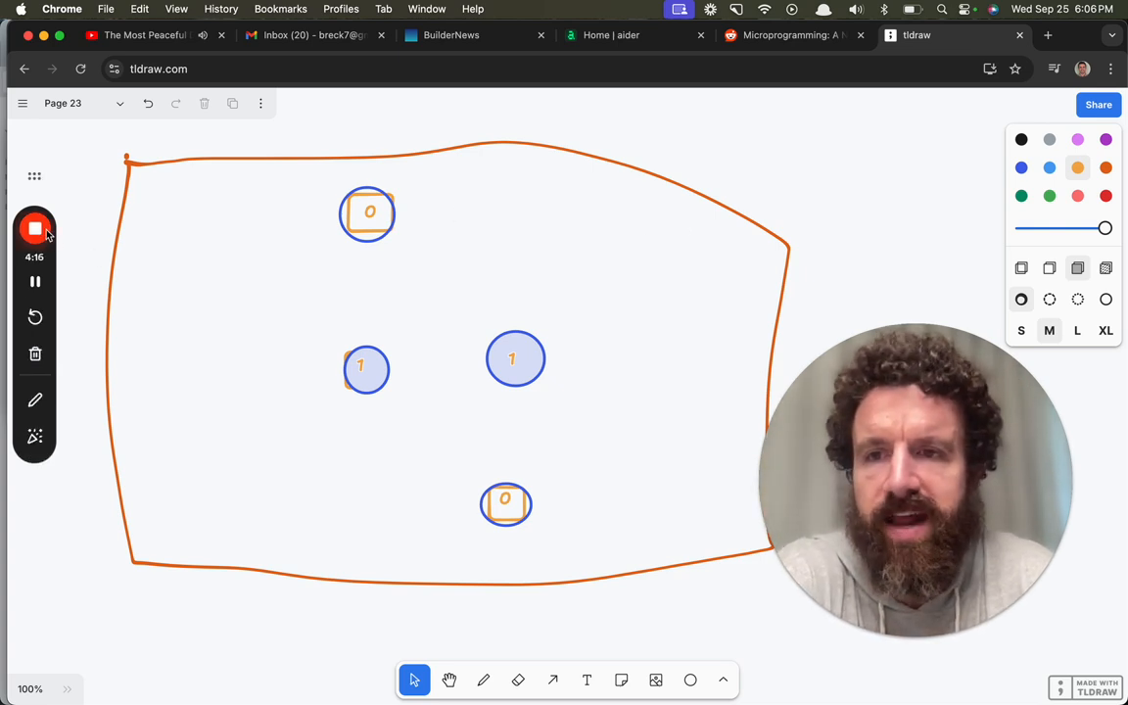